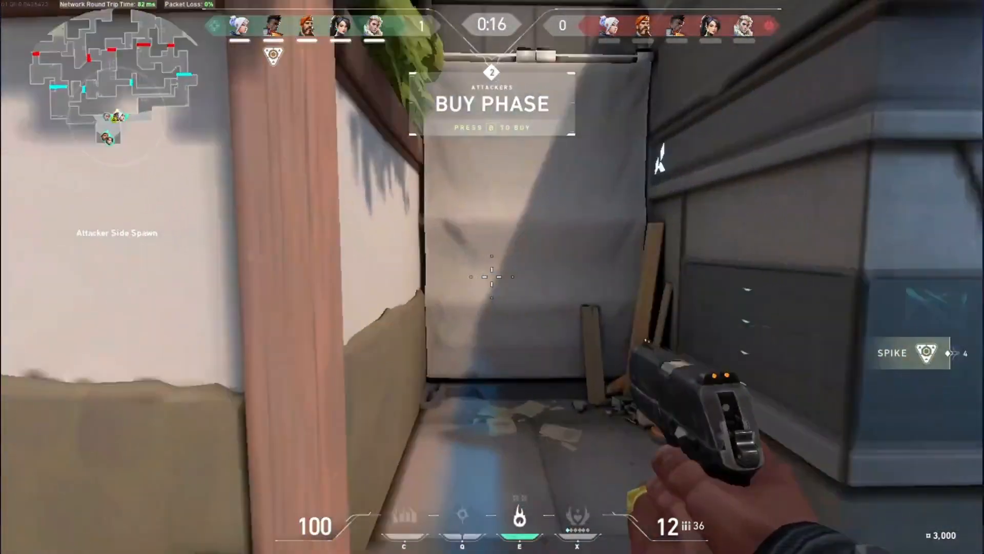
Step: Buy the Spectre from the buy menu and sell it back to keep 3,000 credits
key("b")
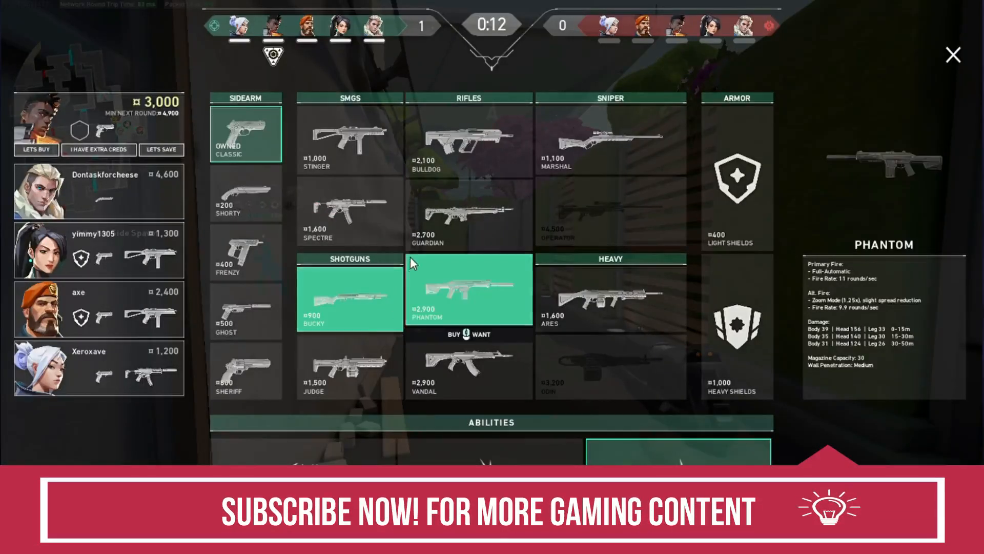
left_click(349, 210)
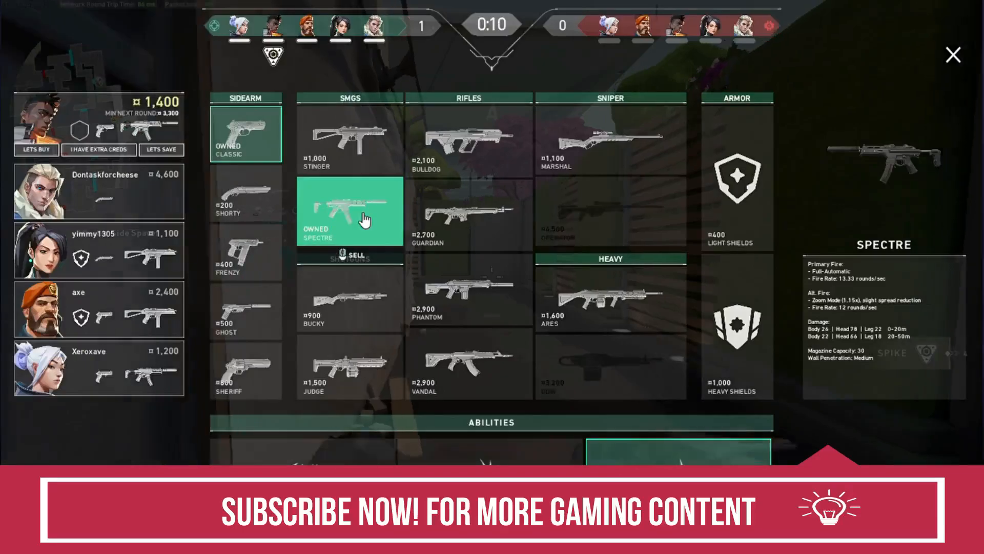
left_click(350, 258)
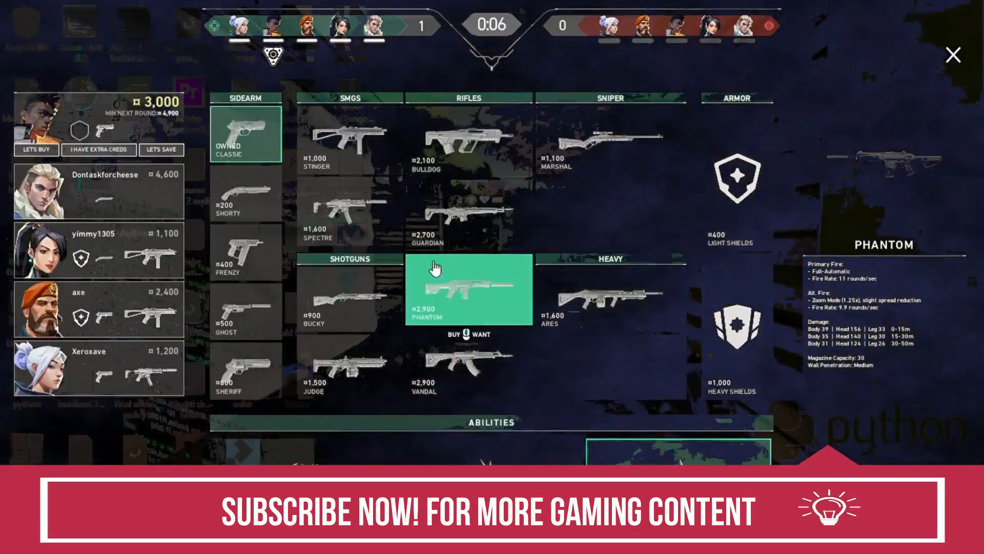
left_click(953, 55)
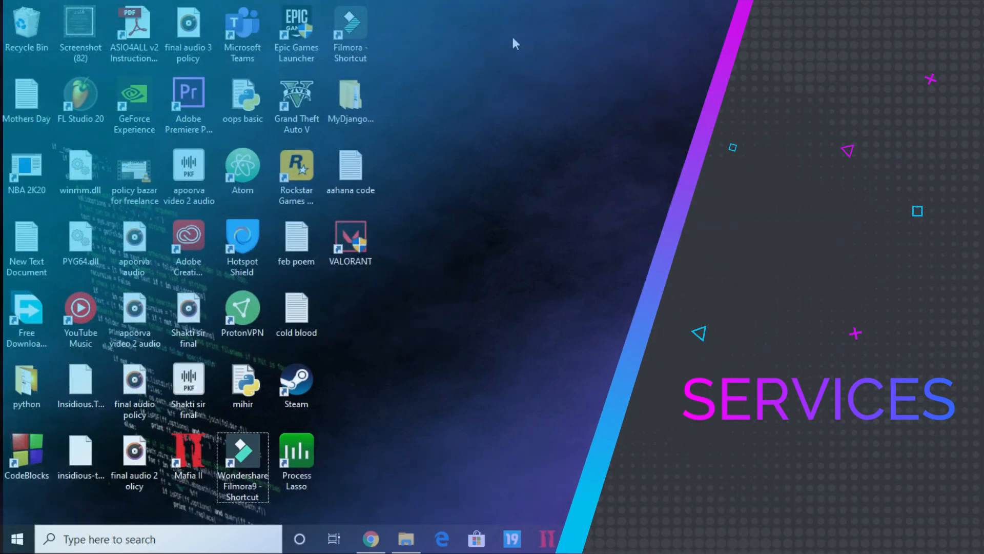
Step: Run 'services.msc' from the Run dialog to launch the Services console
left_click(157, 539)
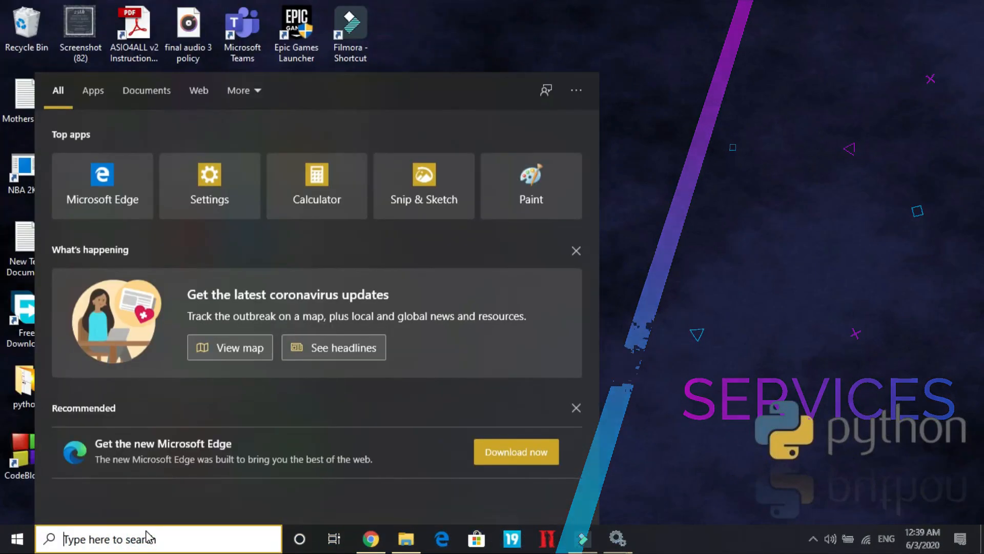
type("services")
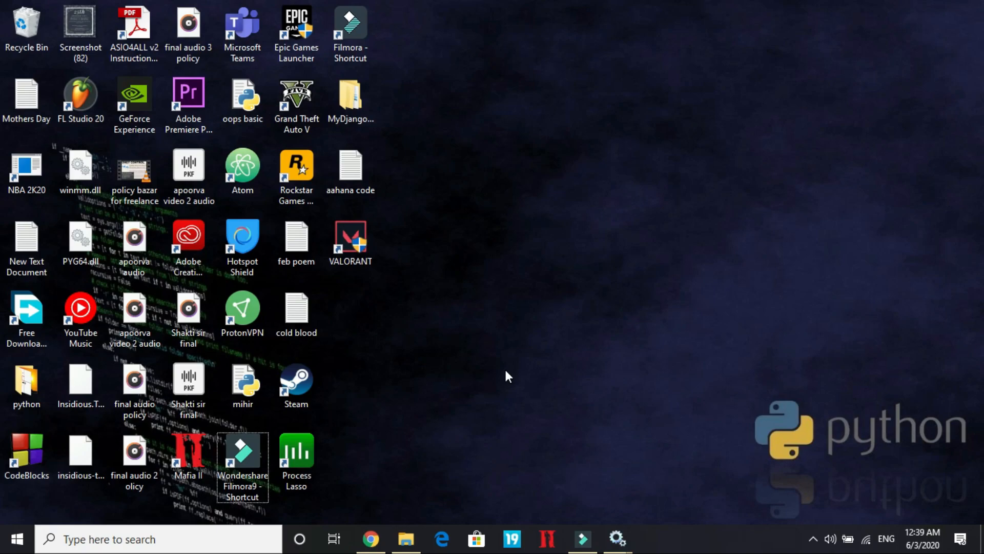
key("Win+r")
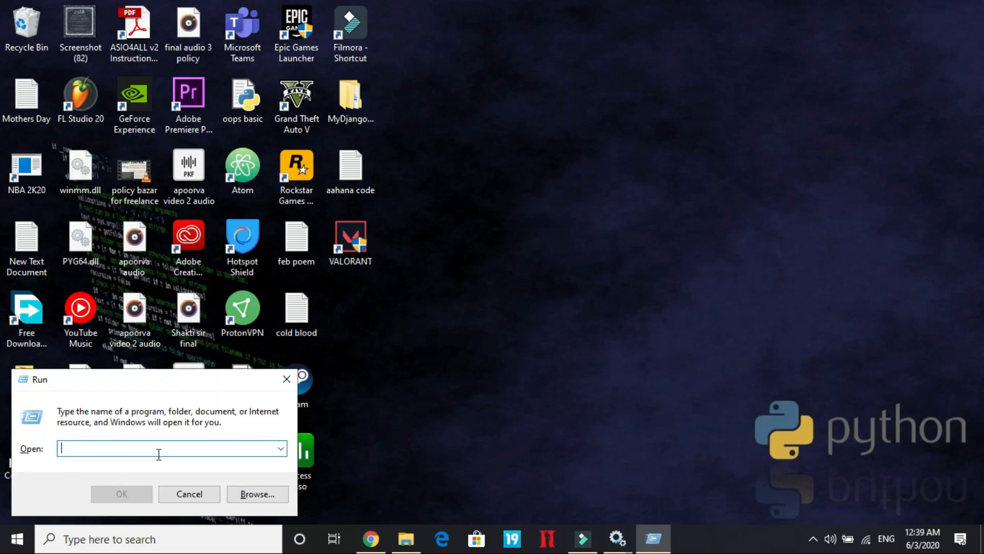
type("services")
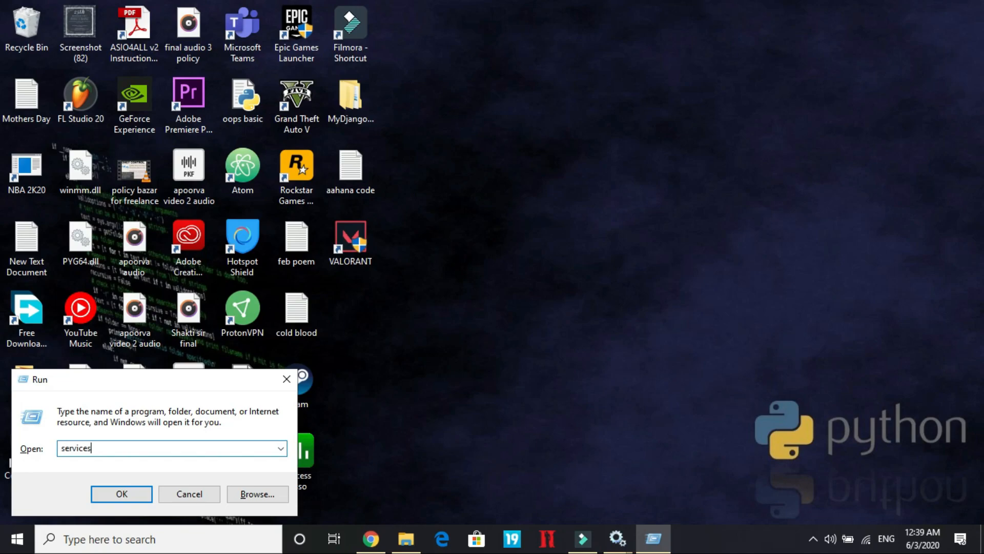
type(".msc")
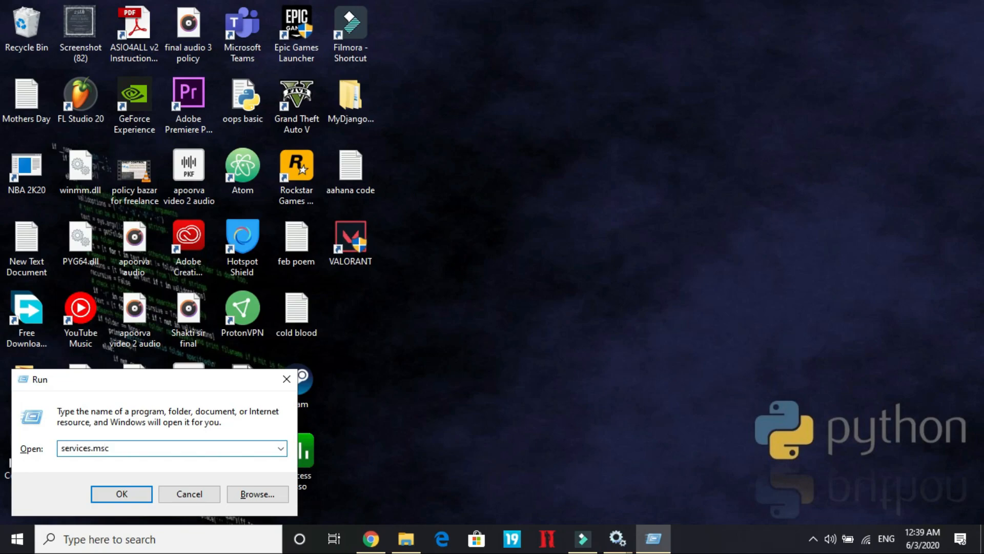
mouse_move(286, 392)
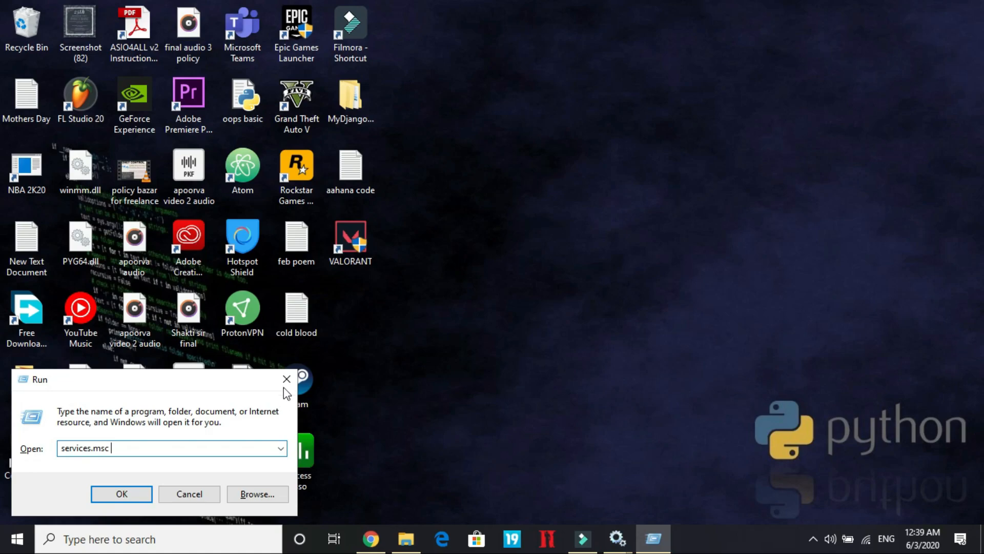
left_click(121, 494)
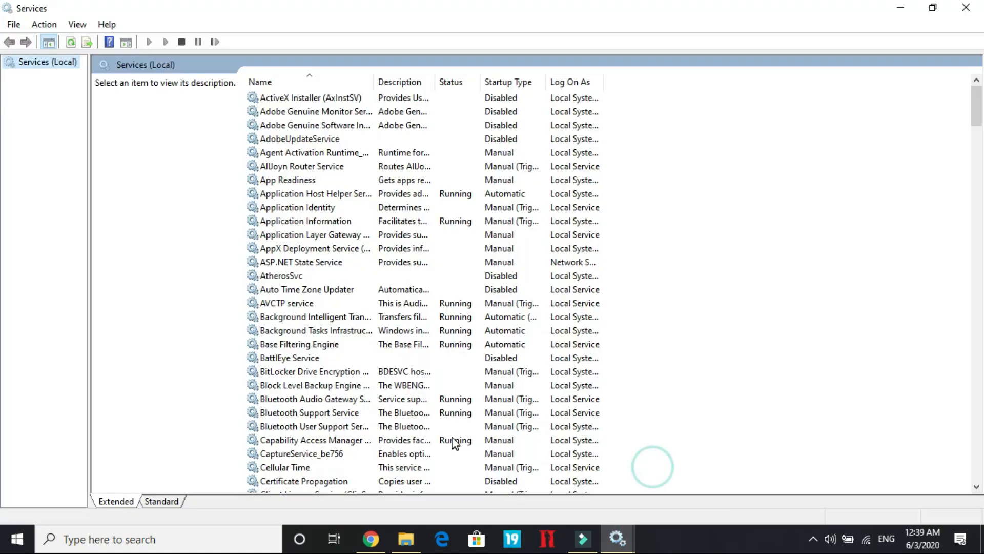
Step: Select the services list and double-click vgc to open its Properties
left_click(294, 207)
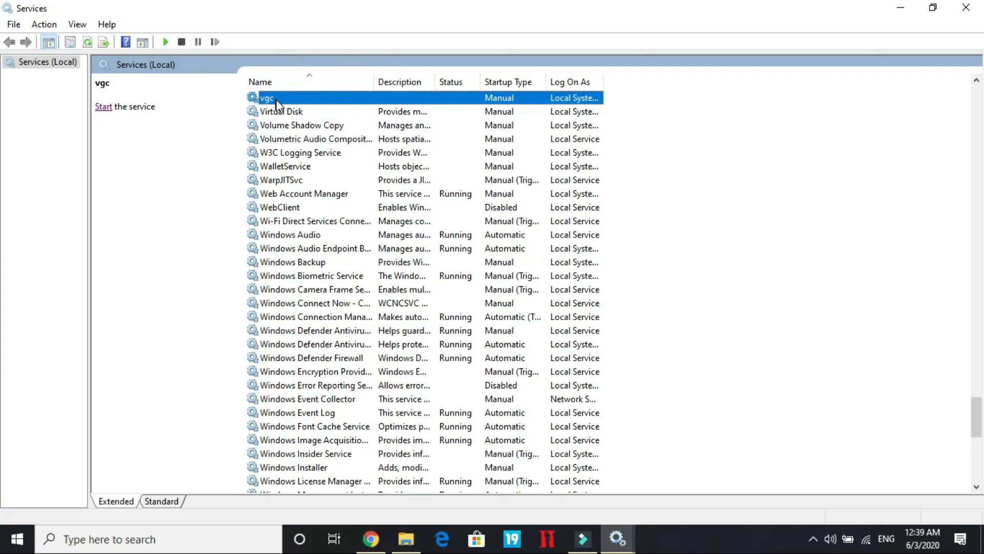
double_click(265, 99)
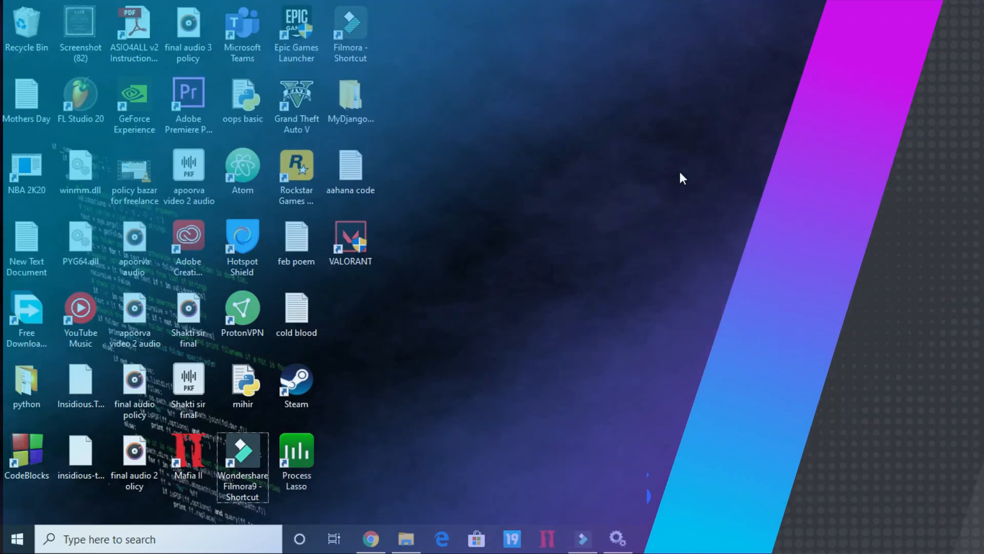
Step: Enable Disable fullscreen optimizations and Run as administrator for VALORANT, then apply
left_click(350, 242)
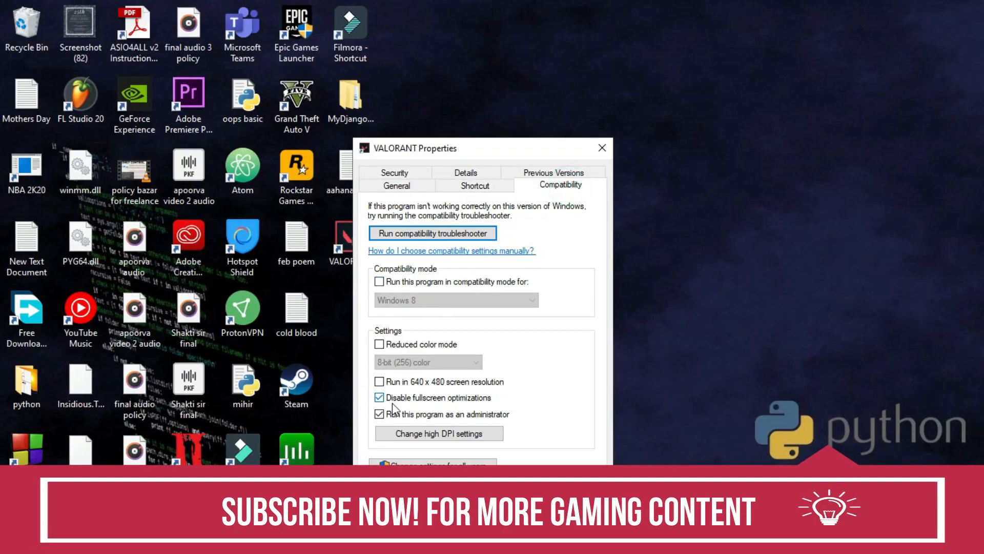
left_click(379, 414)
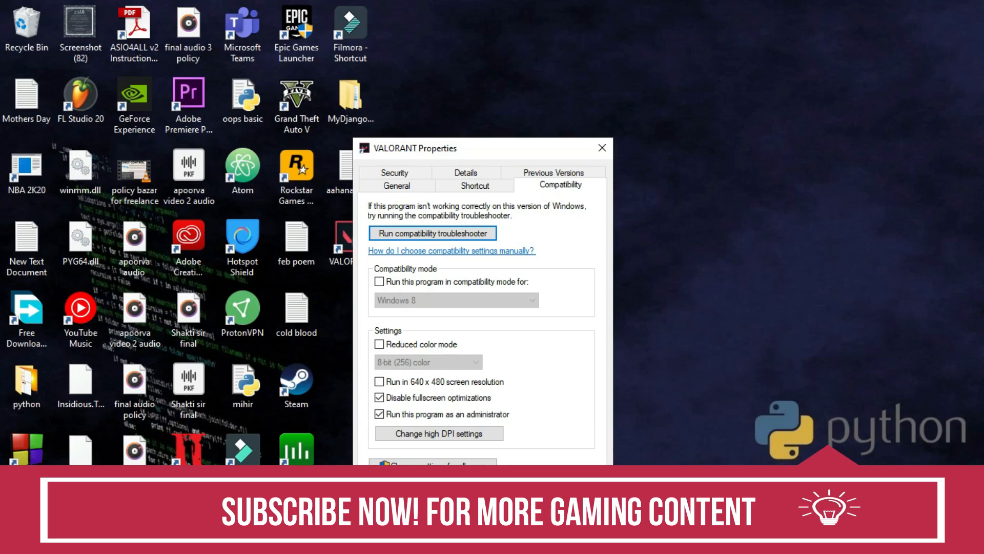
left_click(601, 148)
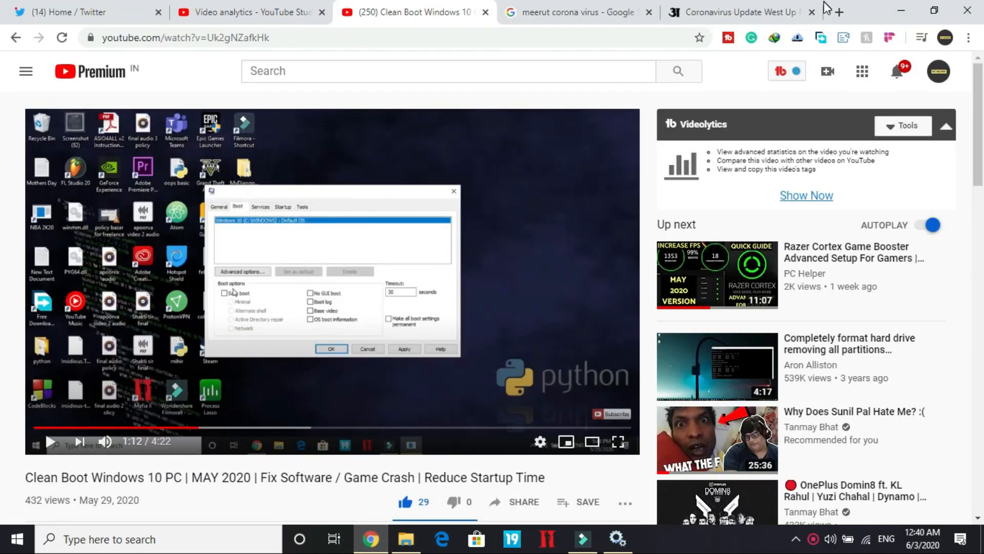
Step: Search 'download directx' in a new tab, open Microsoft's End-User Runtime page, and download
left_click(839, 11)
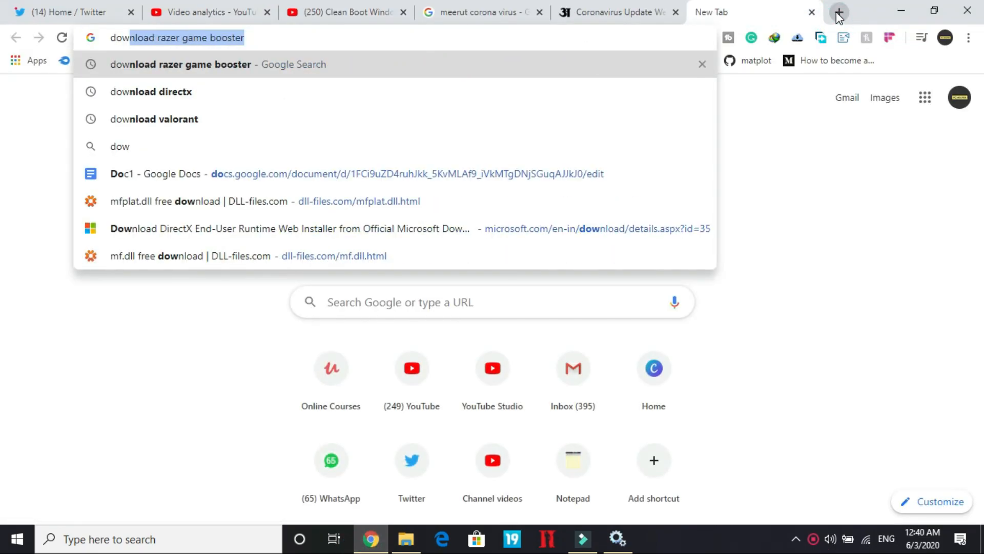
left_click(150, 92)
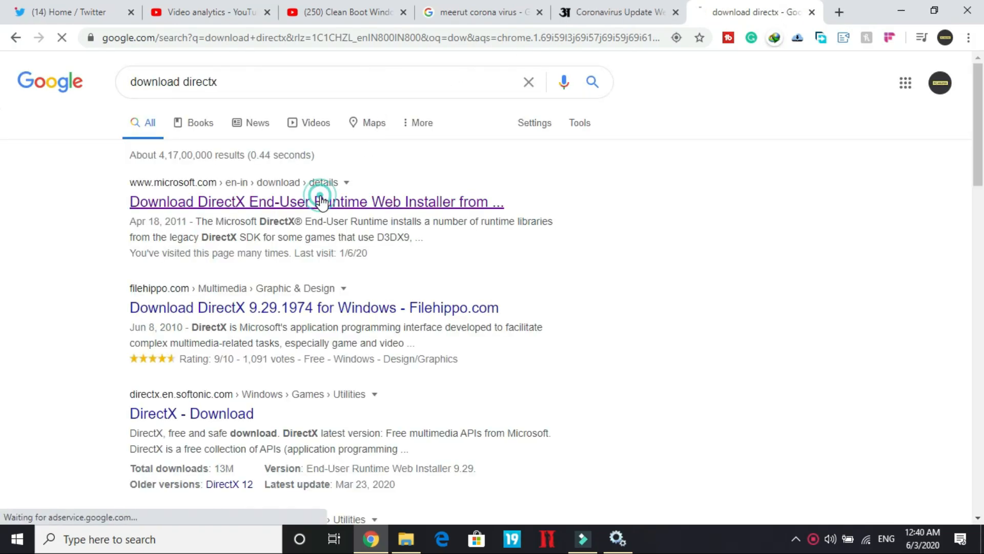
left_click(316, 201)
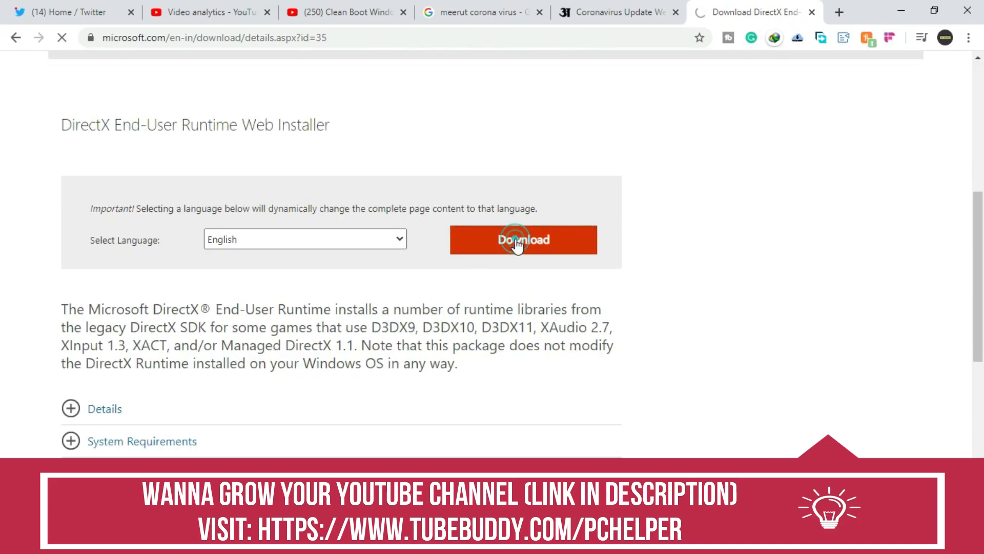
left_click(812, 12)
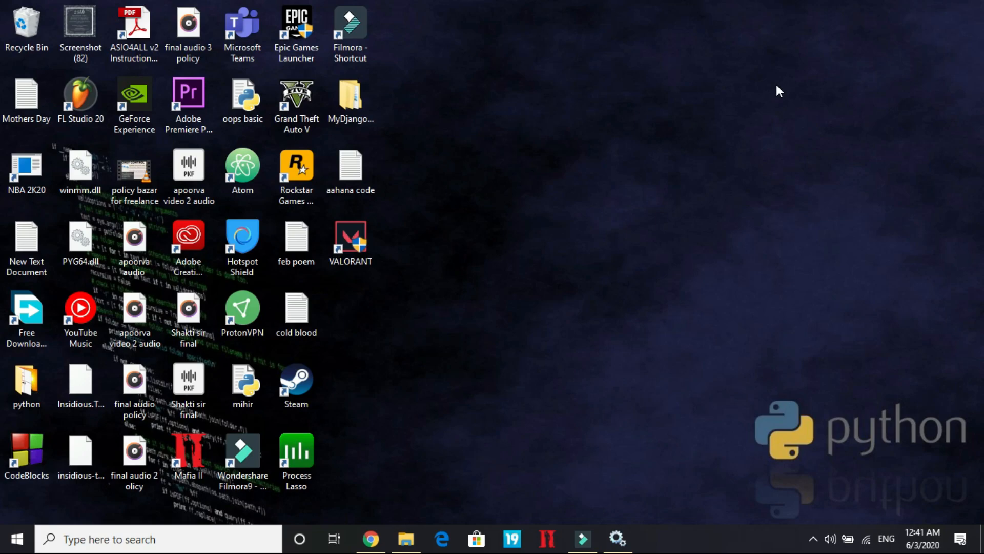
mouse_move(735, 168)
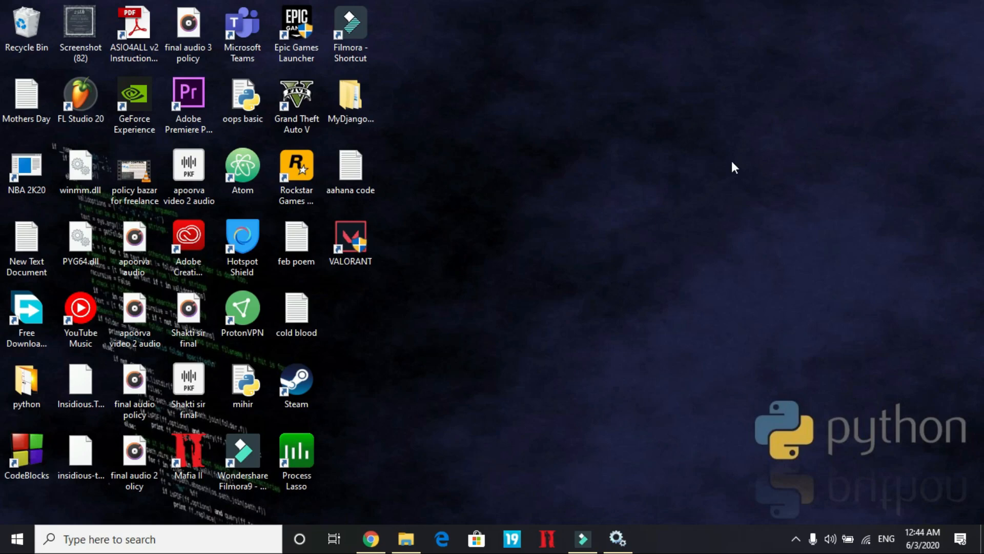